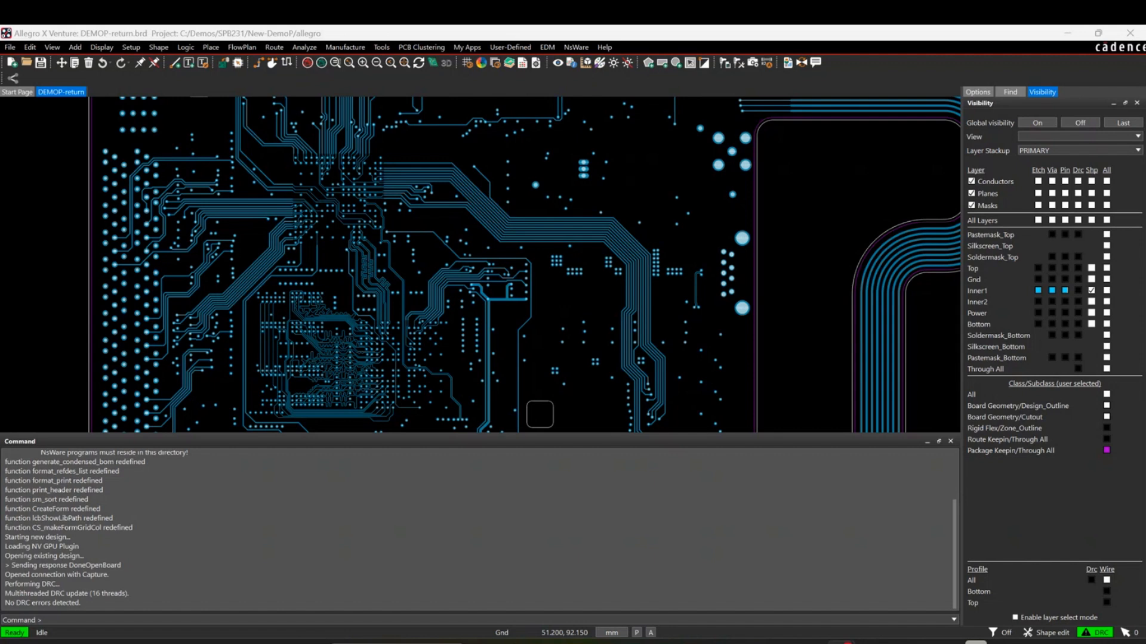
{"action": "mouse_move", "coordinate": [581, 271]}
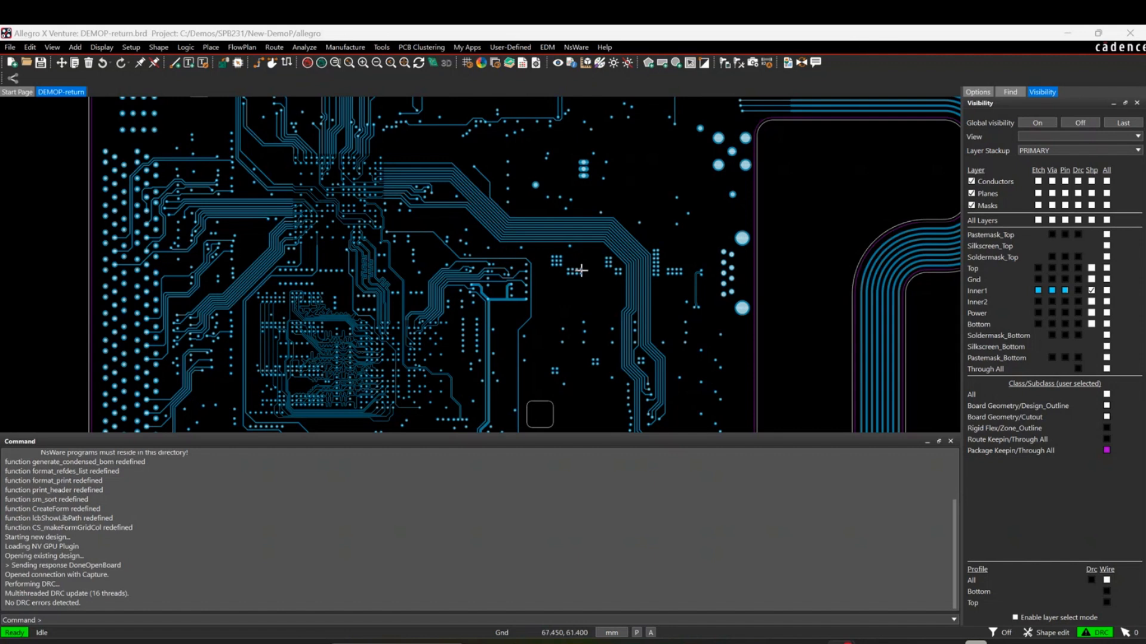
Bring up the Workflow Manager from the Analyze menu for the DEMOP-return board
{"action": "left_click", "coordinate": [304, 47]}
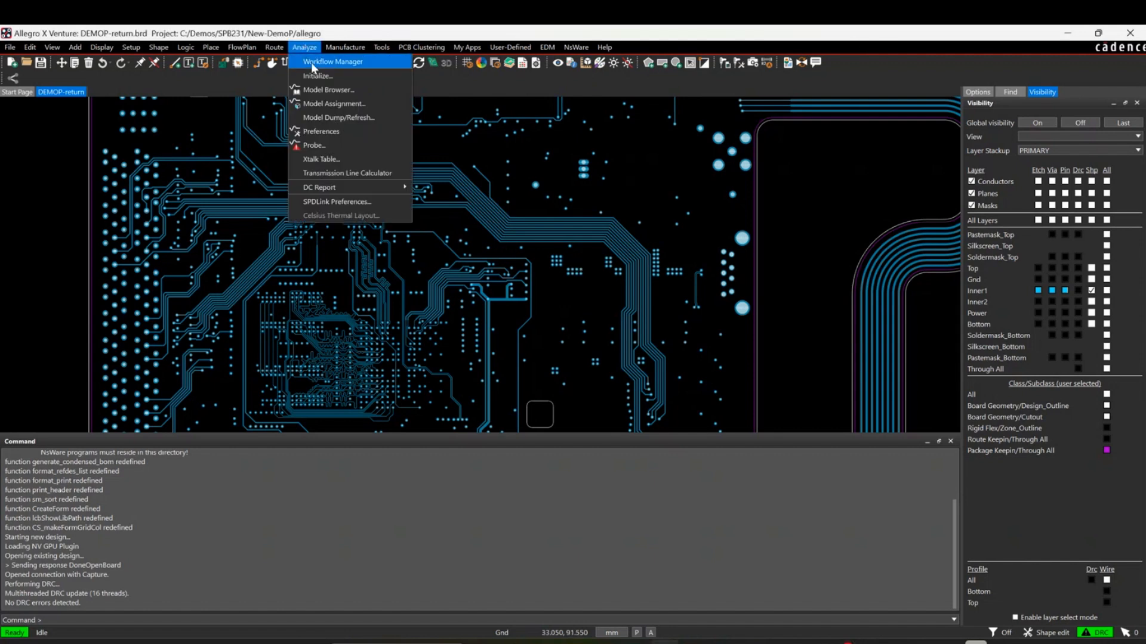
{"action": "left_click", "coordinate": [333, 61]}
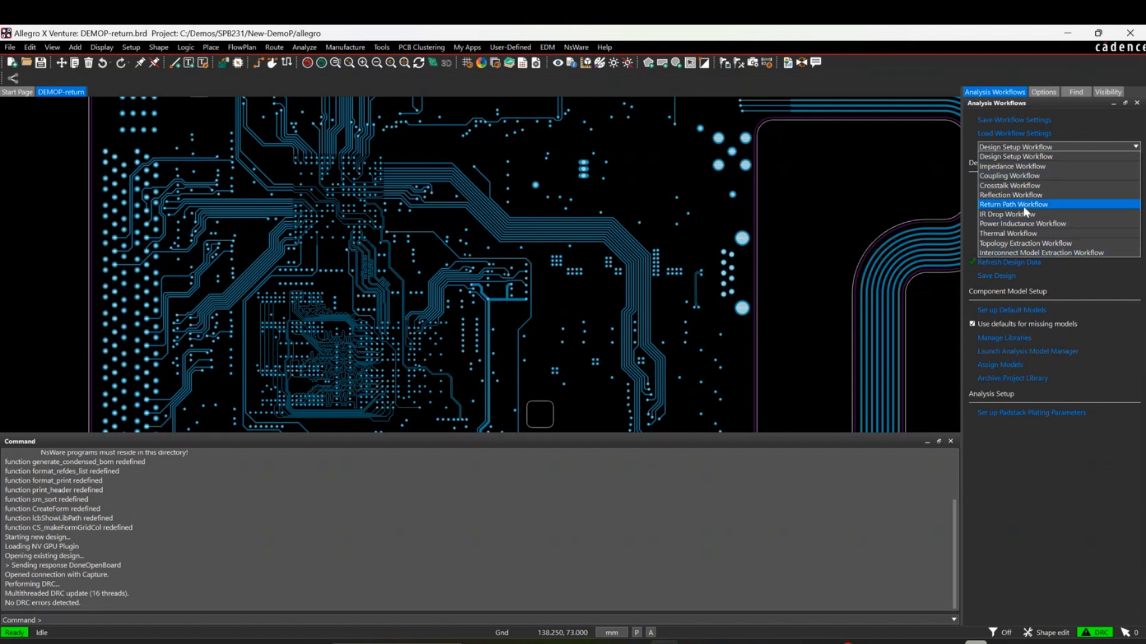
Load the Return Path Workflow into the Analysis Workflows panel
{"action": "left_click", "coordinate": [1014, 204]}
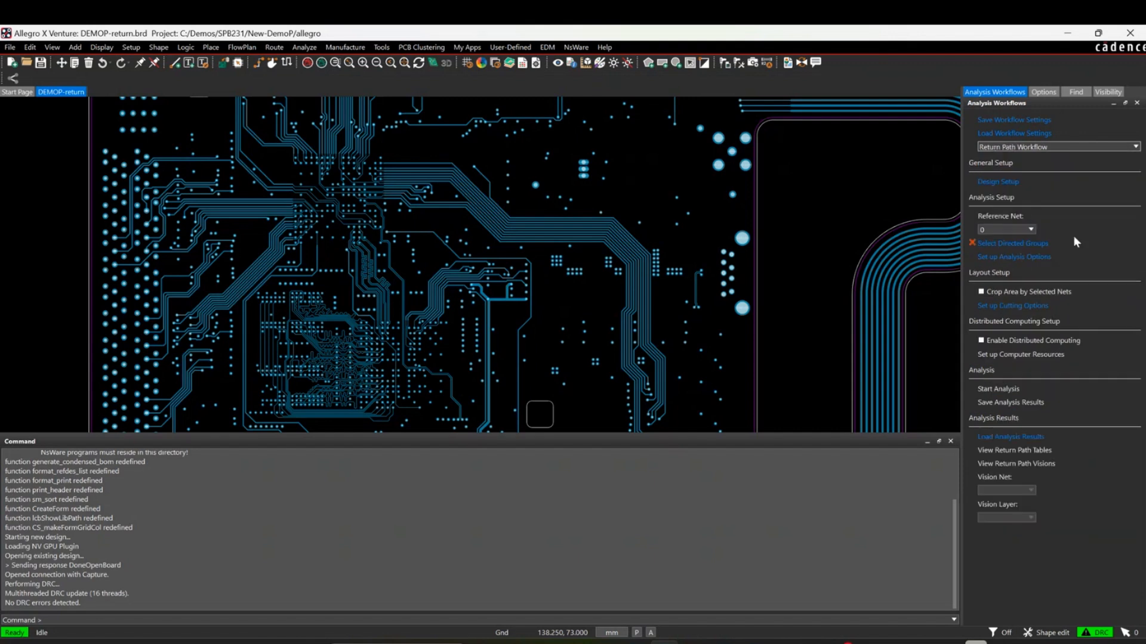
{"action": "mouse_move", "coordinate": [1101, 282]}
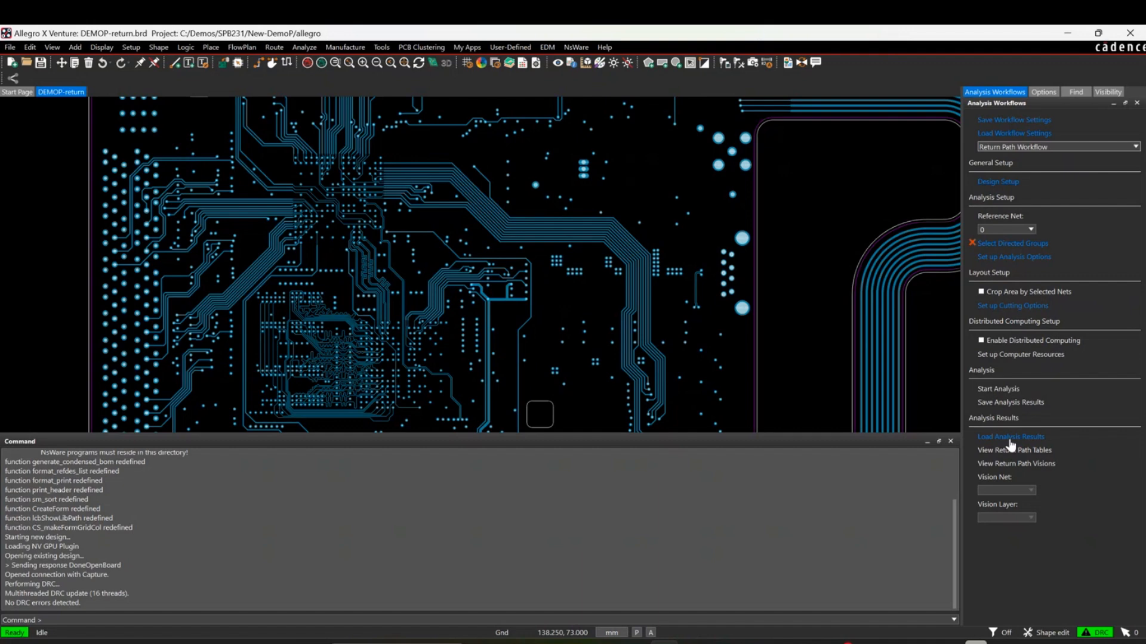
{"action": "mouse_move", "coordinate": [1012, 445]}
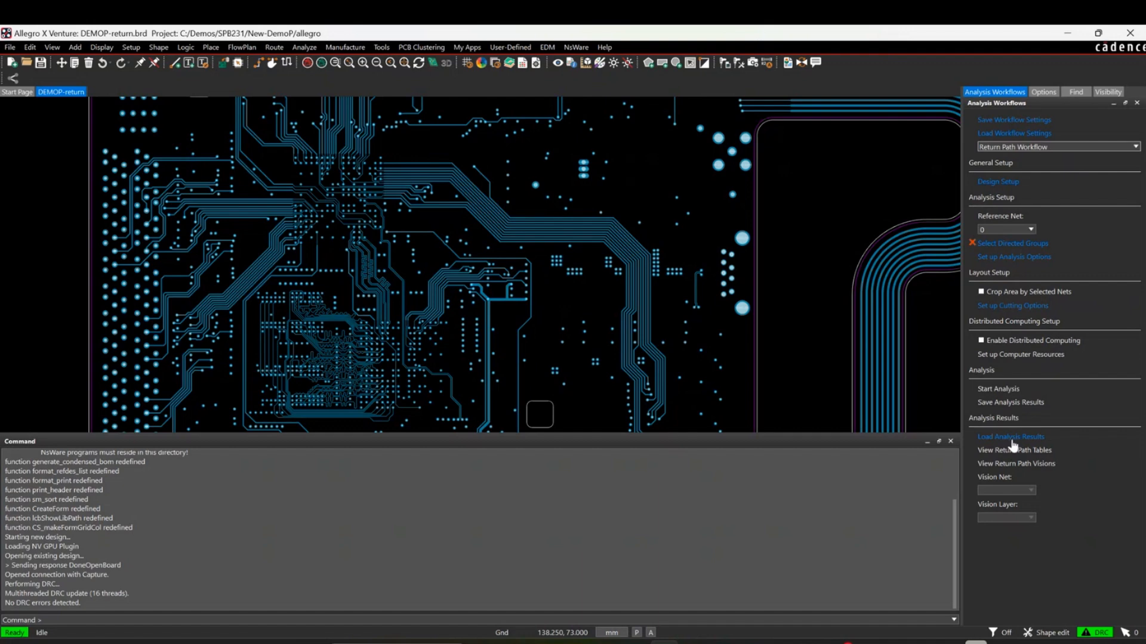
Load saved return path results from the .rpida file under Demos > SPB231 > Return
{"action": "left_click", "coordinate": [1010, 437]}
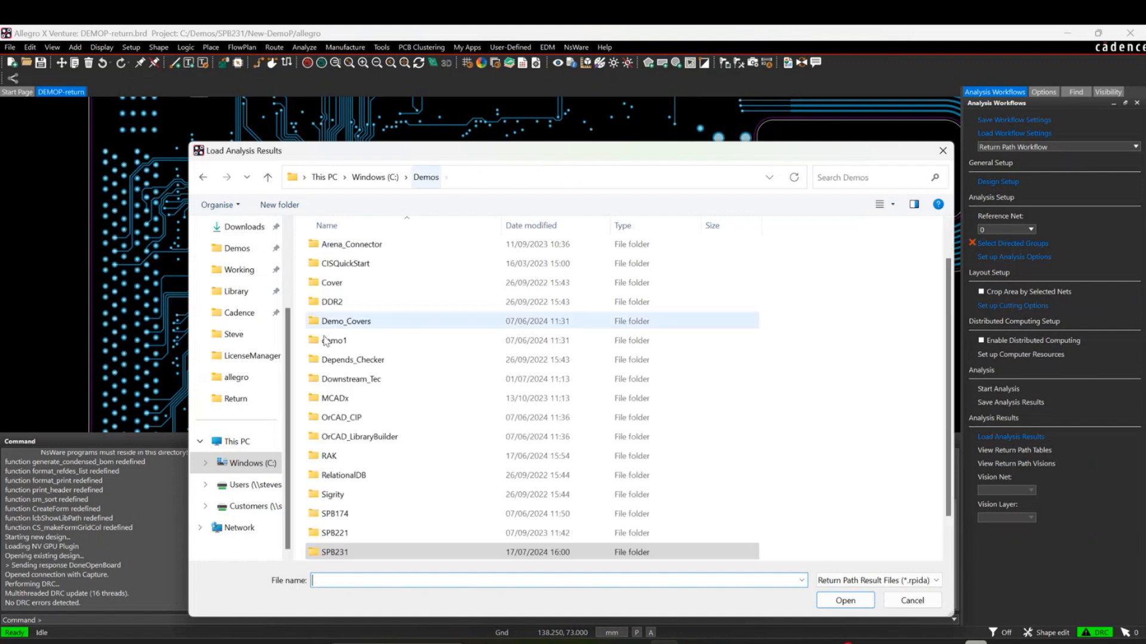
{"action": "double_click", "coordinate": [334, 551]}
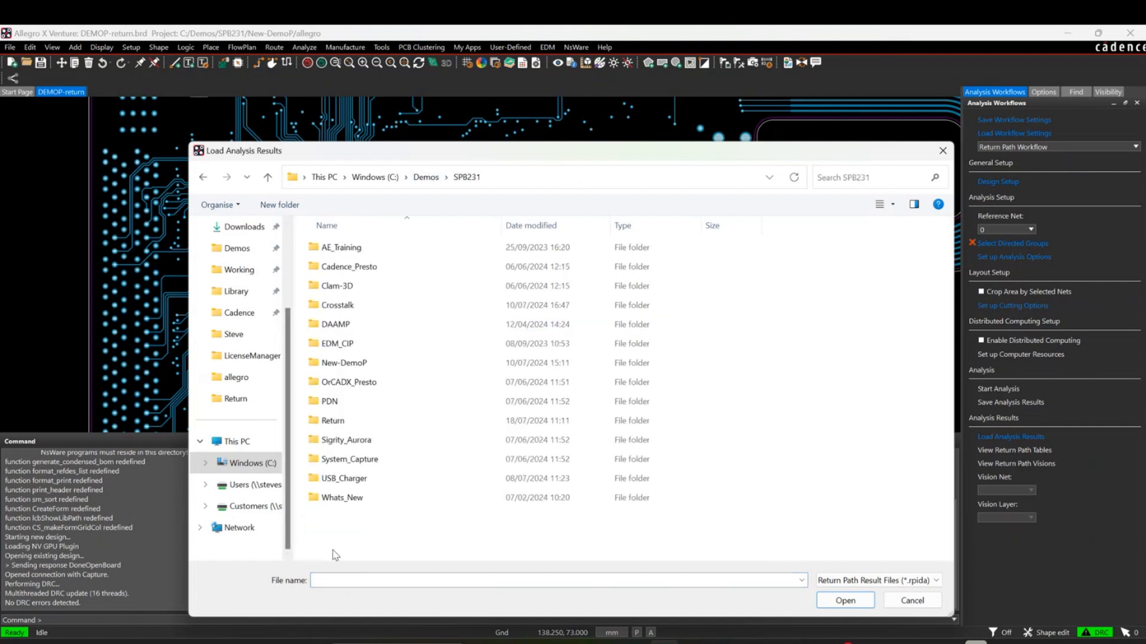
{"action": "double_click", "coordinate": [331, 420]}
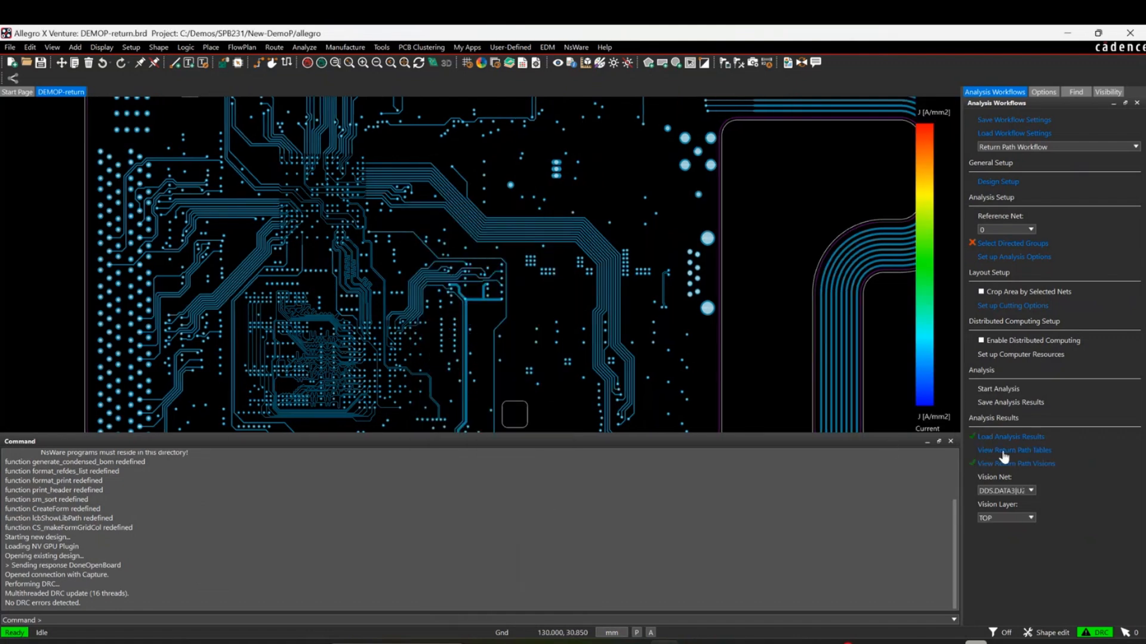
Show the return path quality factor table for the DDS.DATA nets
{"action": "left_click", "coordinate": [1015, 450]}
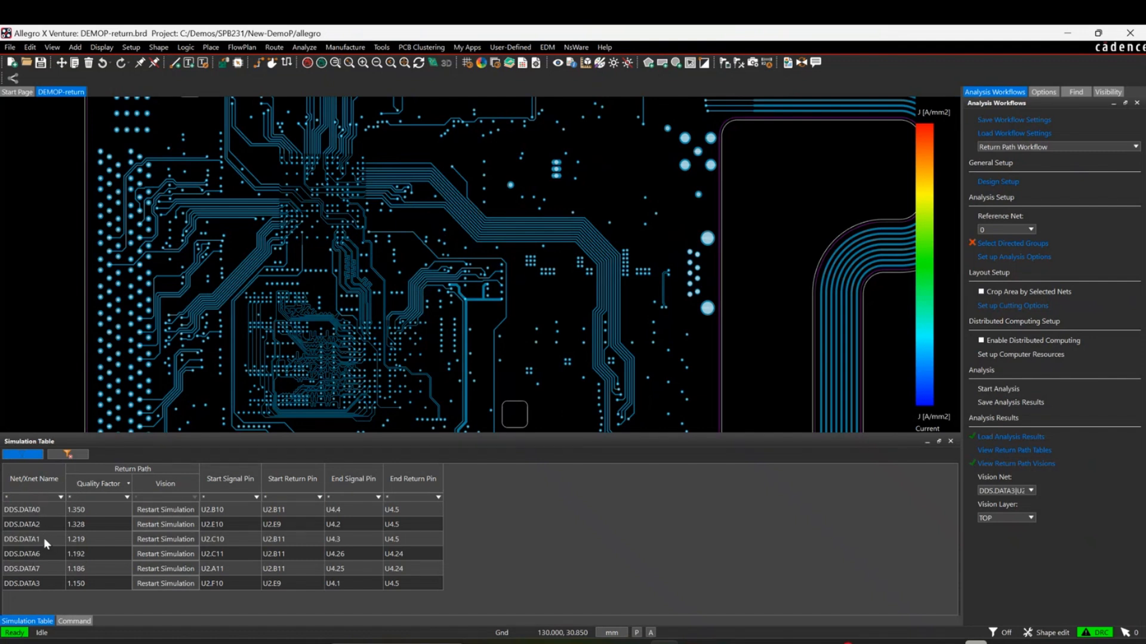
{"action": "mouse_move", "coordinate": [46, 552]}
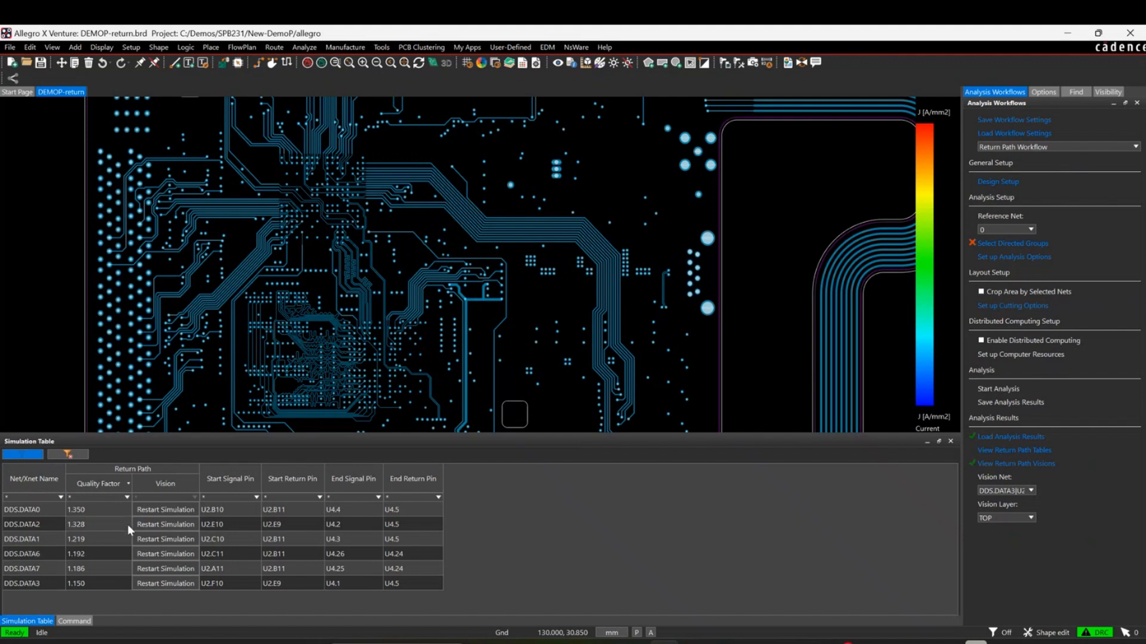
{"action": "mouse_move", "coordinate": [64, 490]}
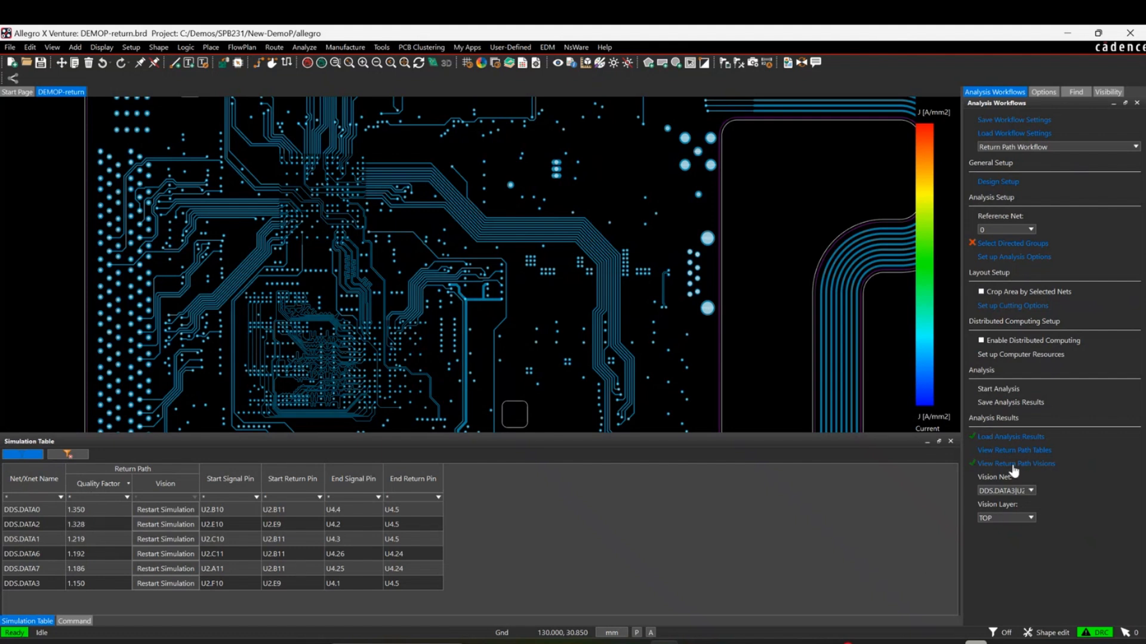
Display the return current density vision on the GND layer
{"action": "left_click", "coordinate": [1030, 516]}
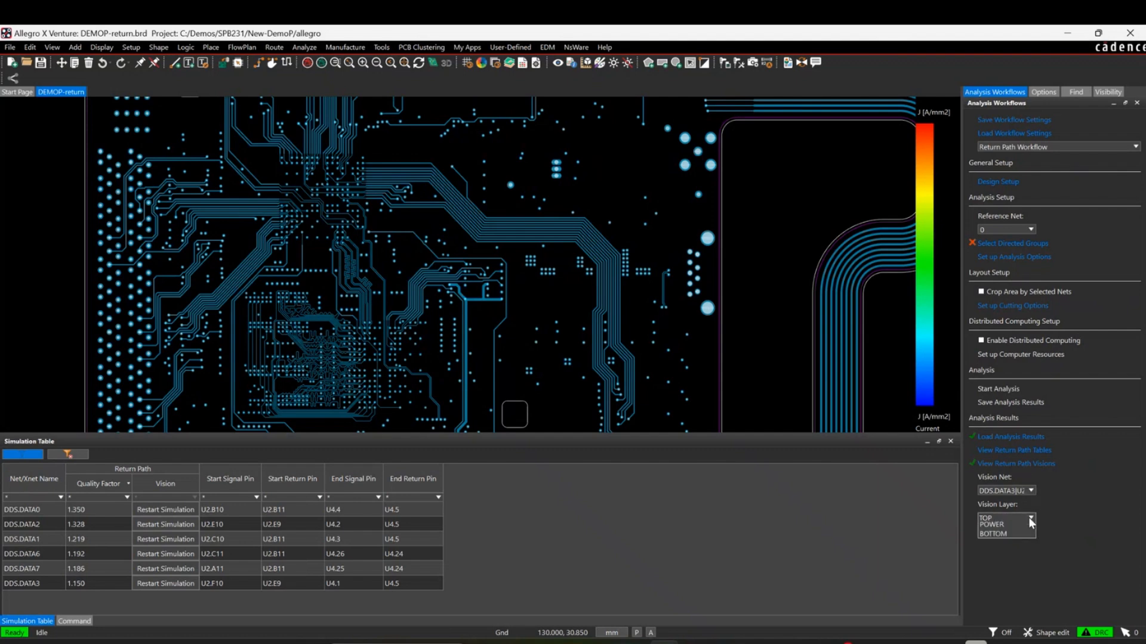
{"action": "left_click", "coordinate": [1030, 516]}
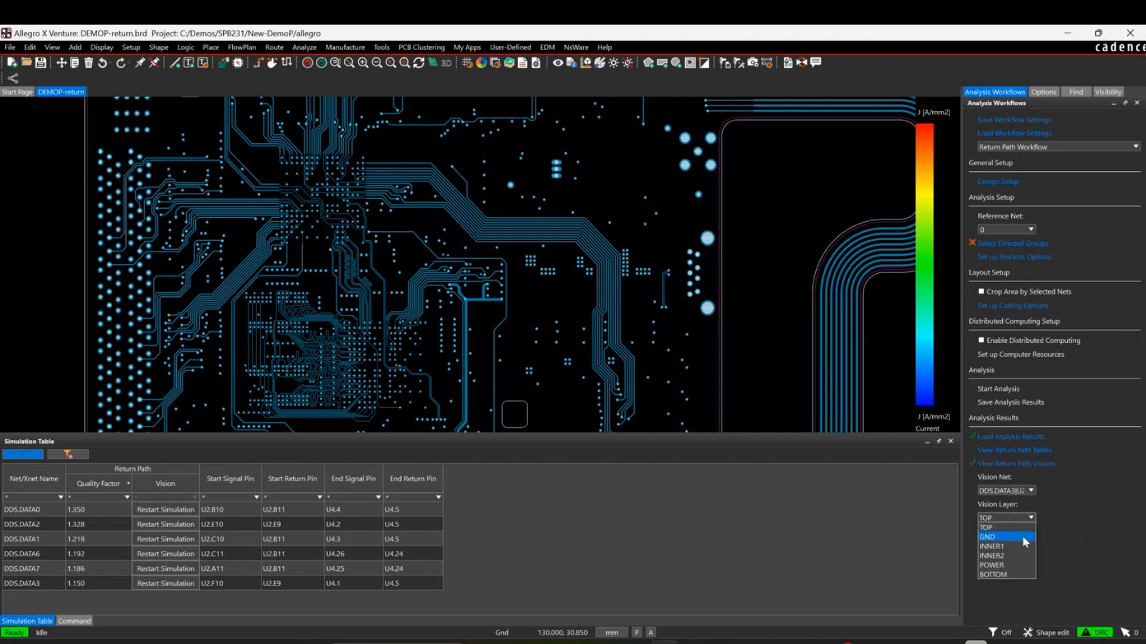
{"action": "left_click", "coordinate": [987, 537]}
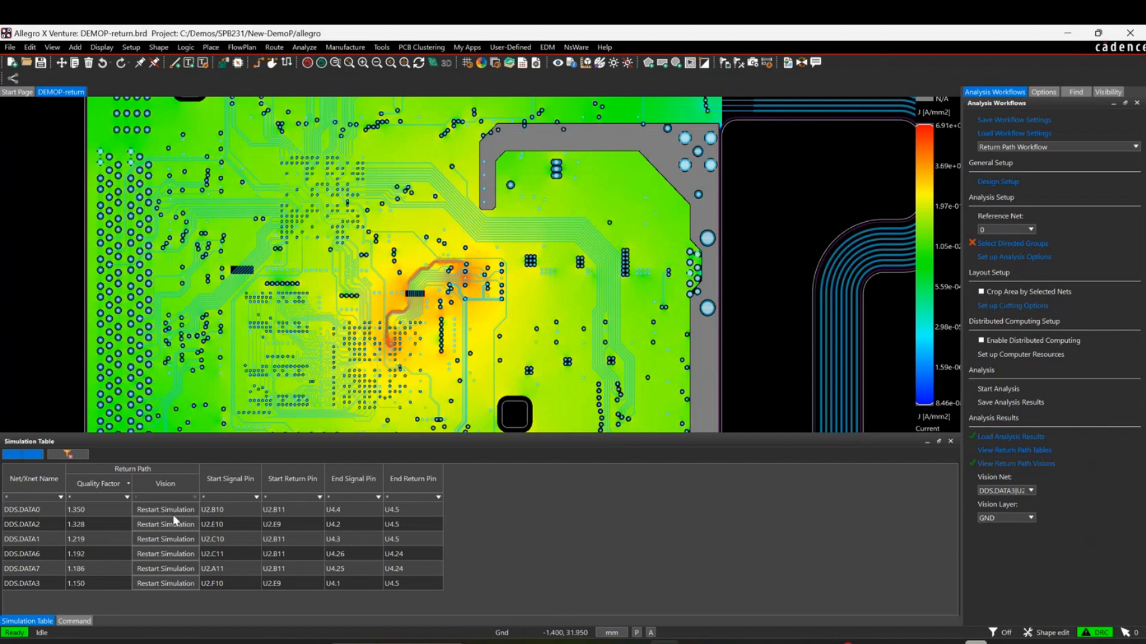
{"action": "mouse_move", "coordinate": [585, 634]}
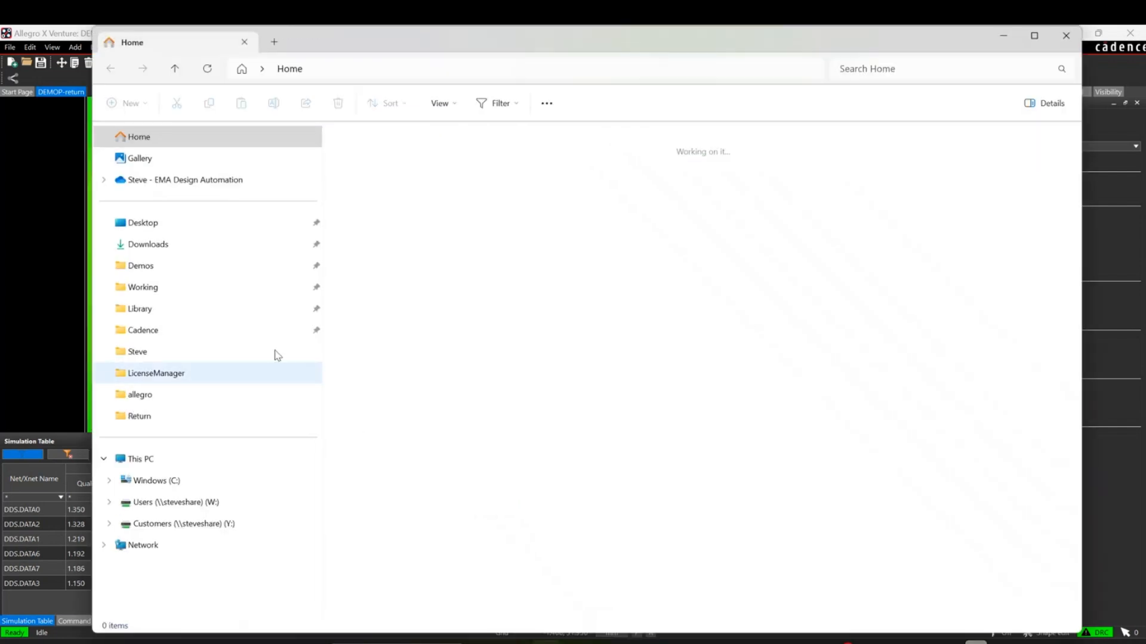
Browse C:\Demos\SPB231\Return in File Explorer and open the broken results folder
{"action": "left_click", "coordinate": [141, 265]}
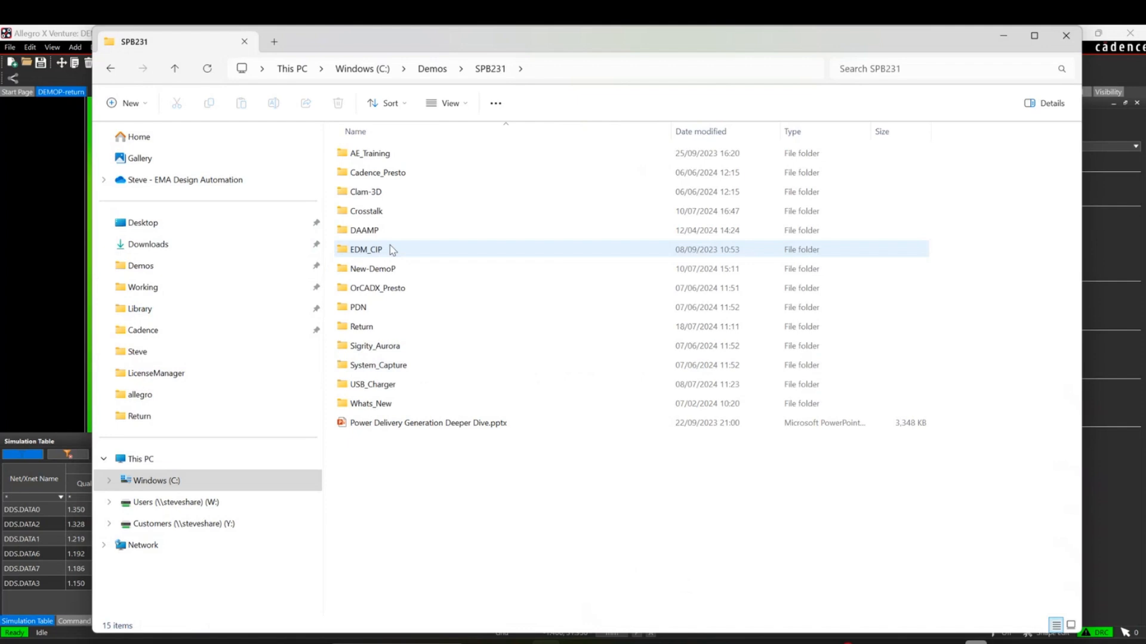
{"action": "double_click", "coordinate": [361, 326]}
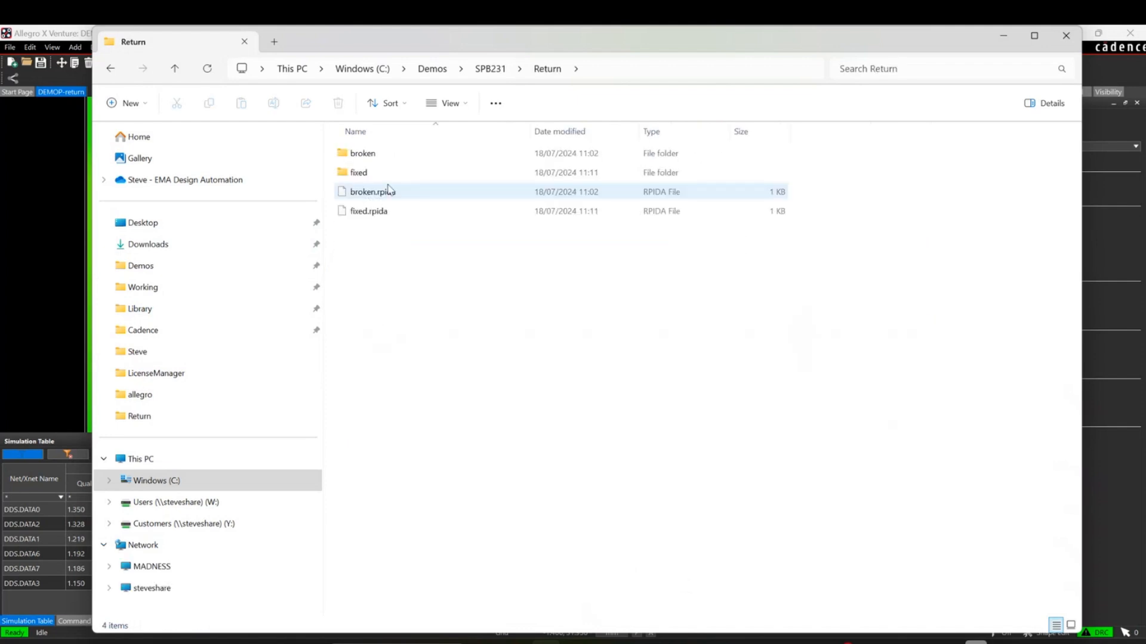
{"action": "mouse_move", "coordinate": [372, 191]}
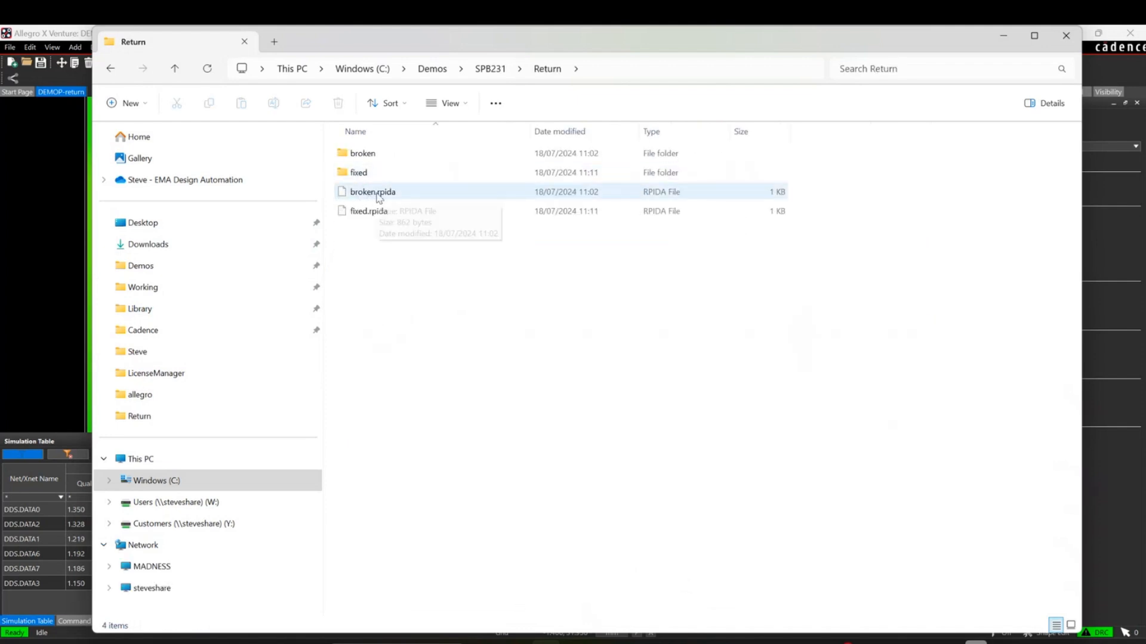
{"action": "left_click", "coordinate": [363, 153]}
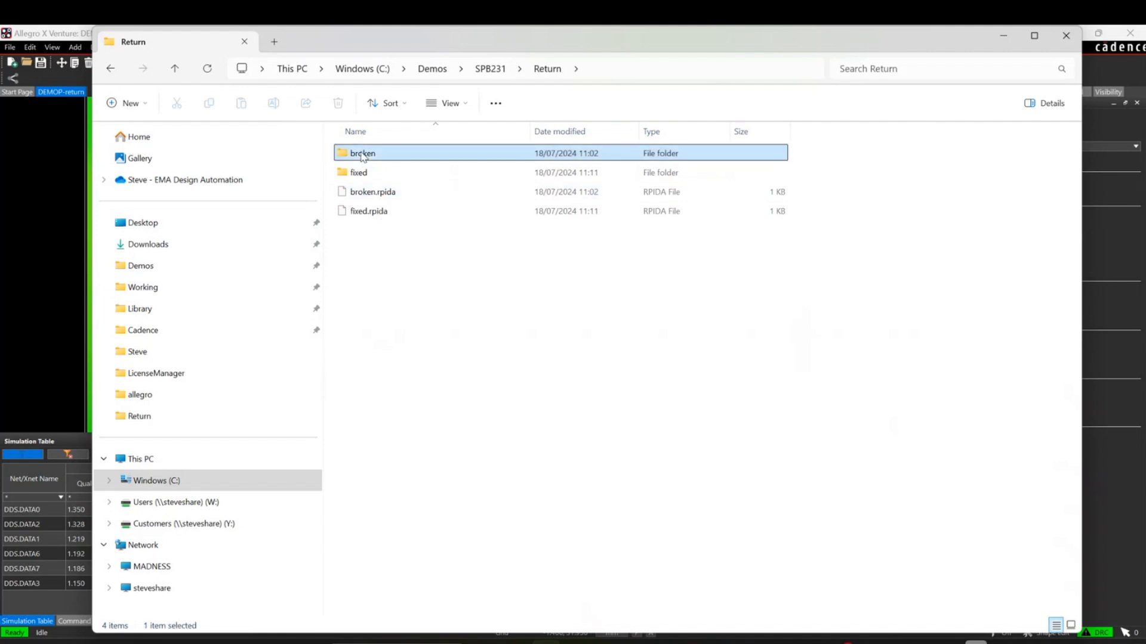
{"action": "double_click", "coordinate": [362, 153]}
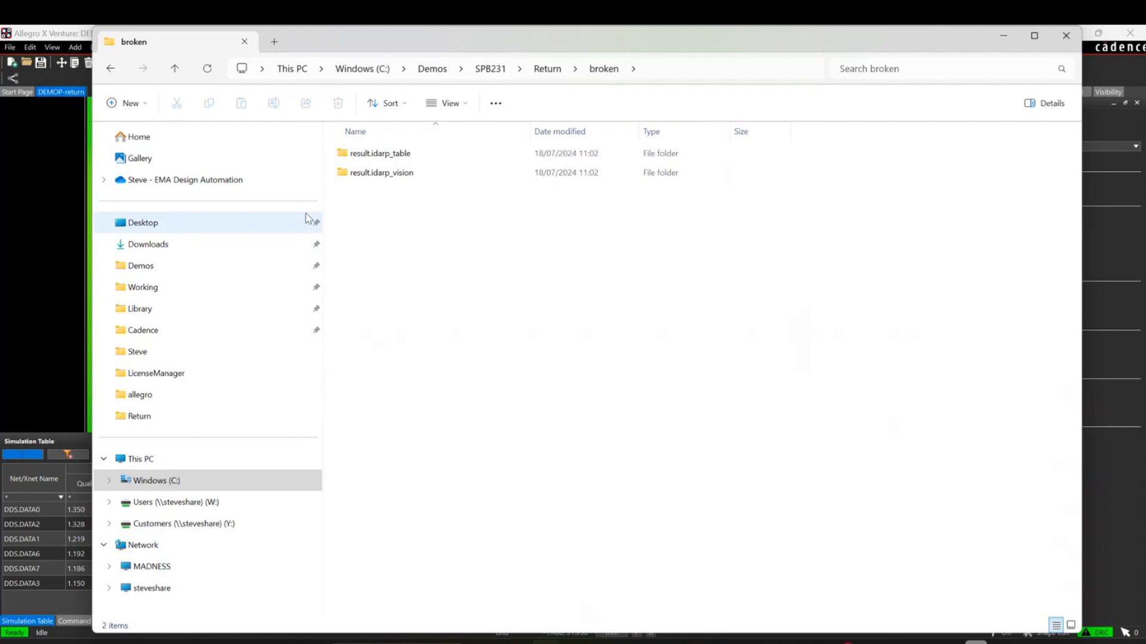
{"action": "double_click", "coordinate": [380, 172]}
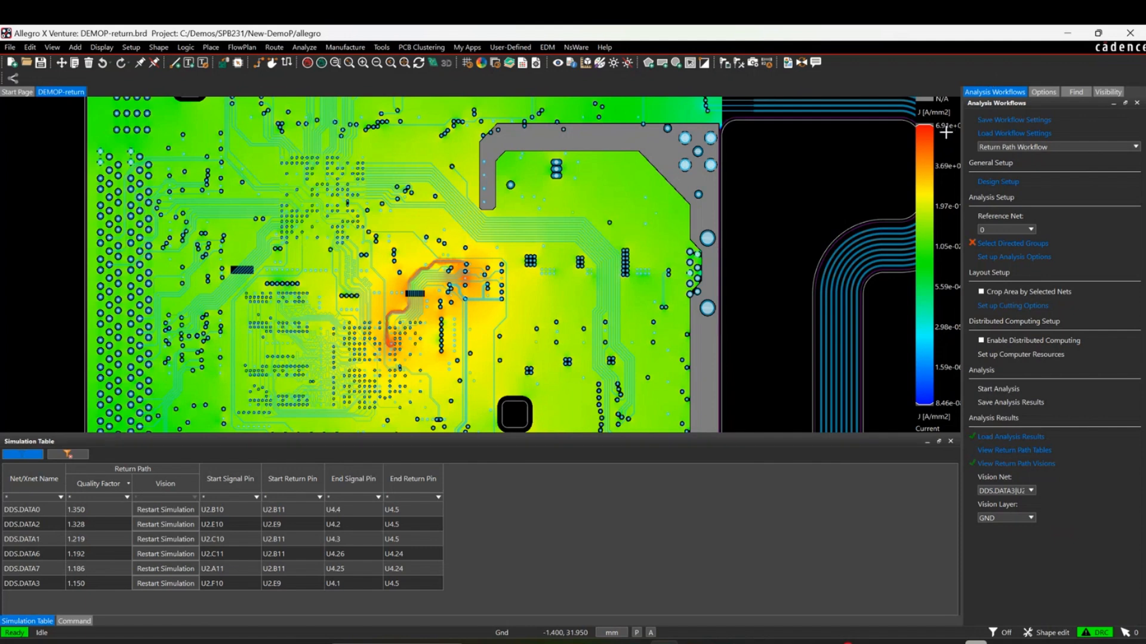
{"action": "mouse_move", "coordinate": [414, 357]}
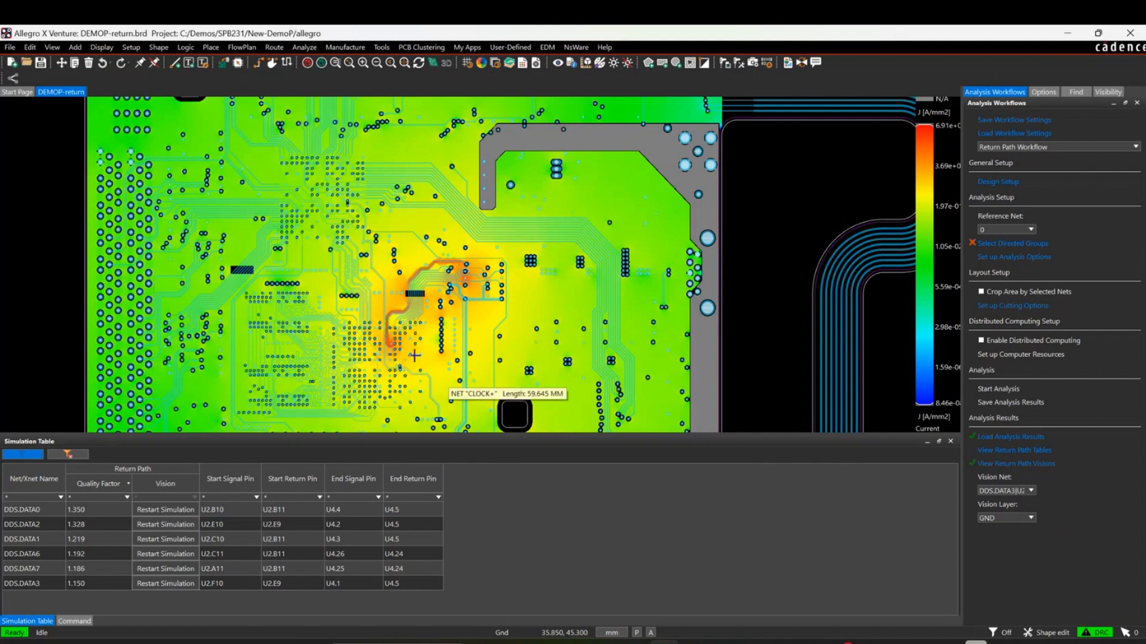
{"action": "mouse_move", "coordinate": [423, 441]}
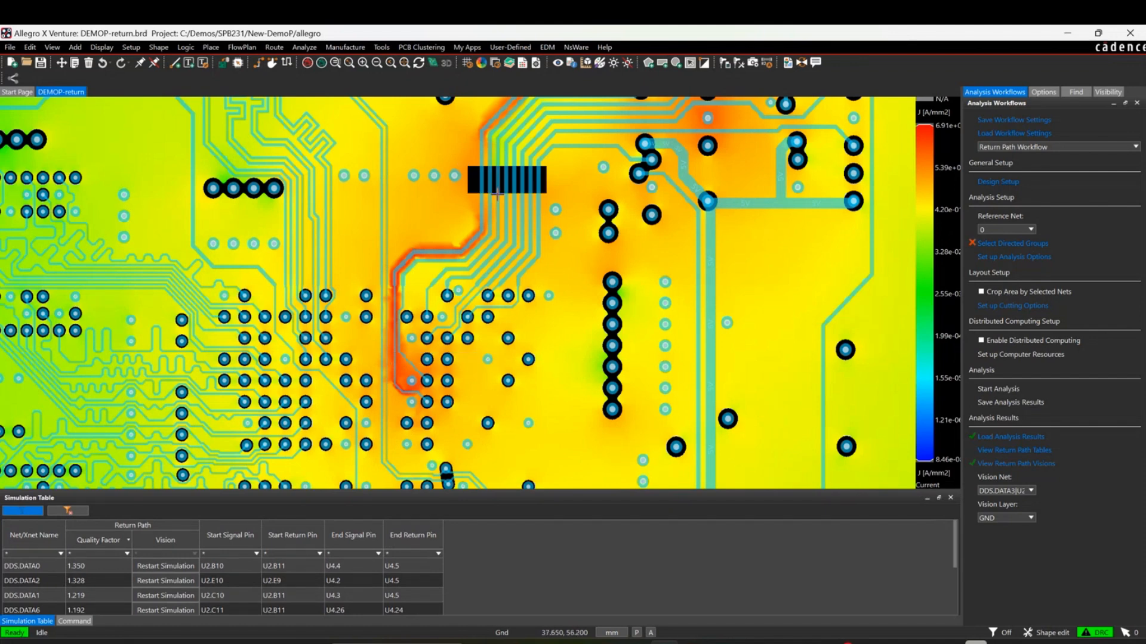
{"action": "mouse_move", "coordinate": [533, 194]}
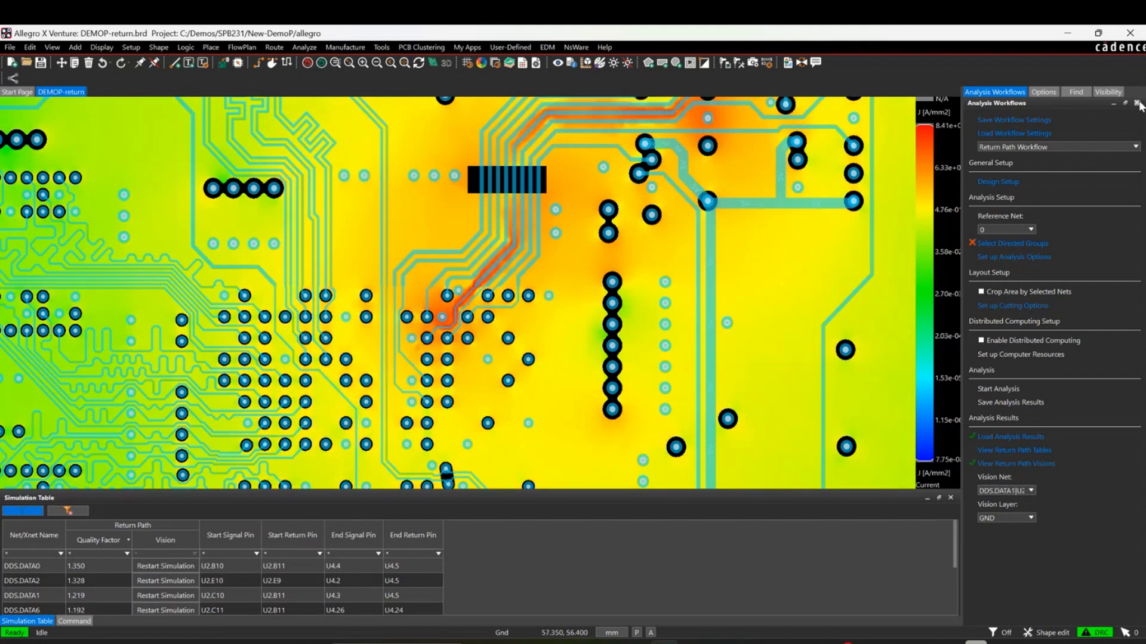
Switch to recent design DEMOP-return_fixed.brd without saving the broken board, showing layer visibility
{"action": "left_click", "coordinate": [9, 47]}
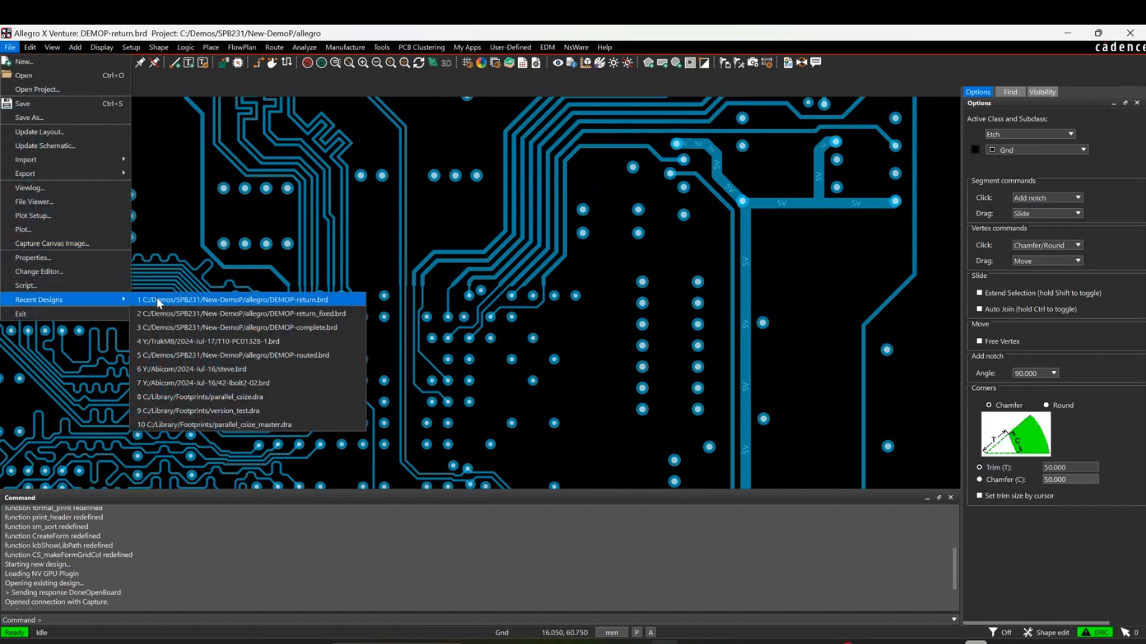
{"action": "left_click", "coordinate": [237, 300]}
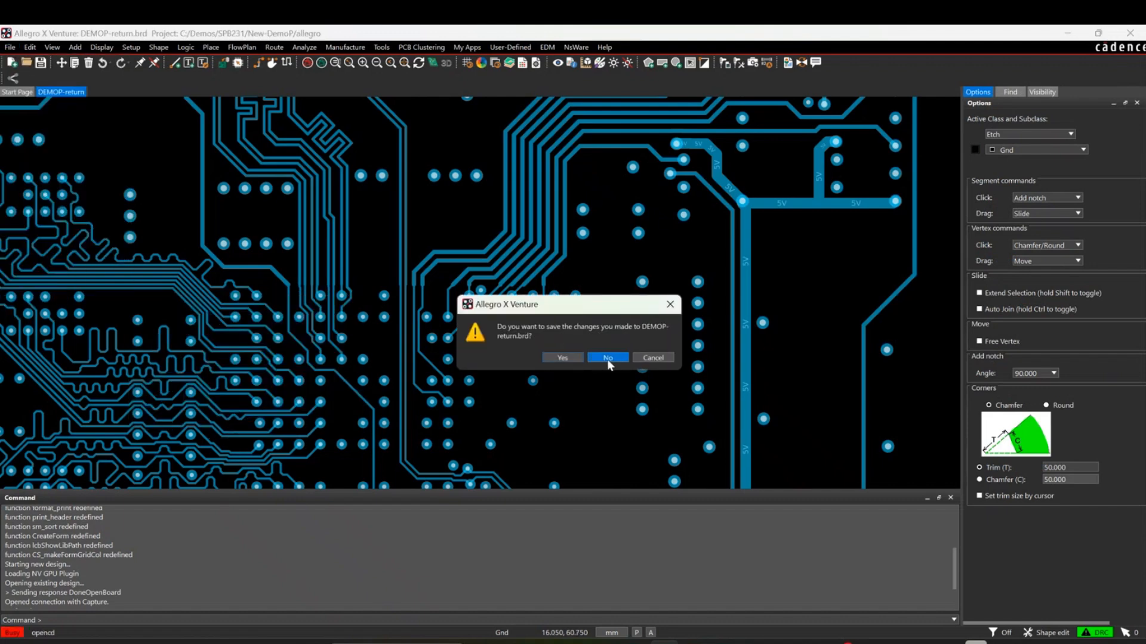
{"action": "left_click", "coordinate": [607, 356]}
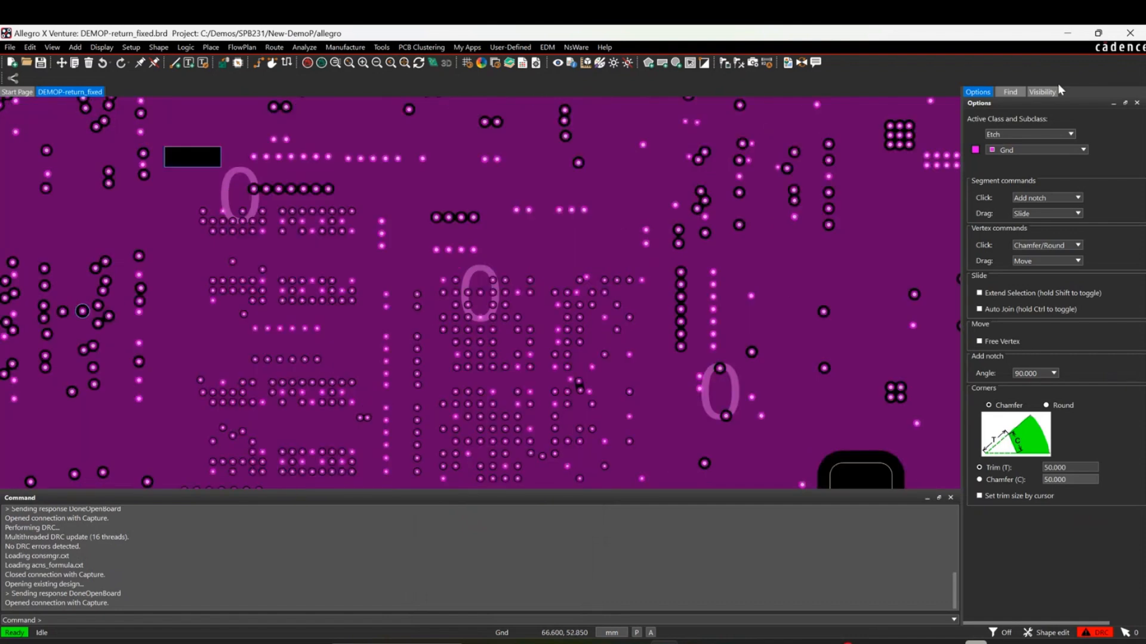
{"action": "left_click", "coordinate": [1041, 92]}
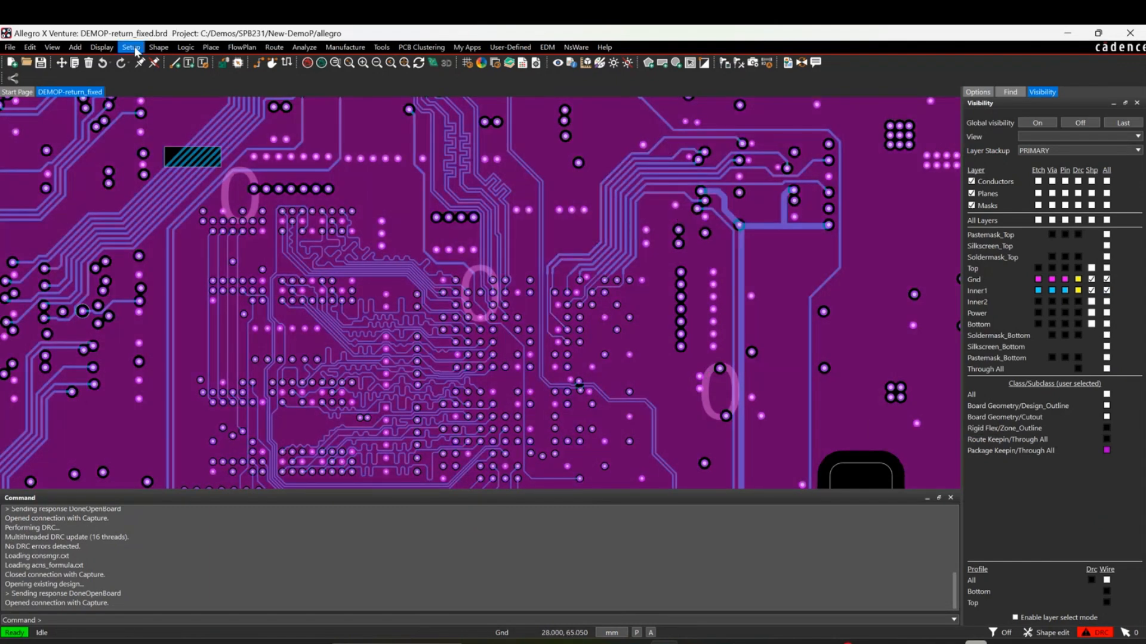
Load fixed.rpida return path results for the fixed board via the Workflow Manager
{"action": "left_click", "coordinate": [304, 46]}
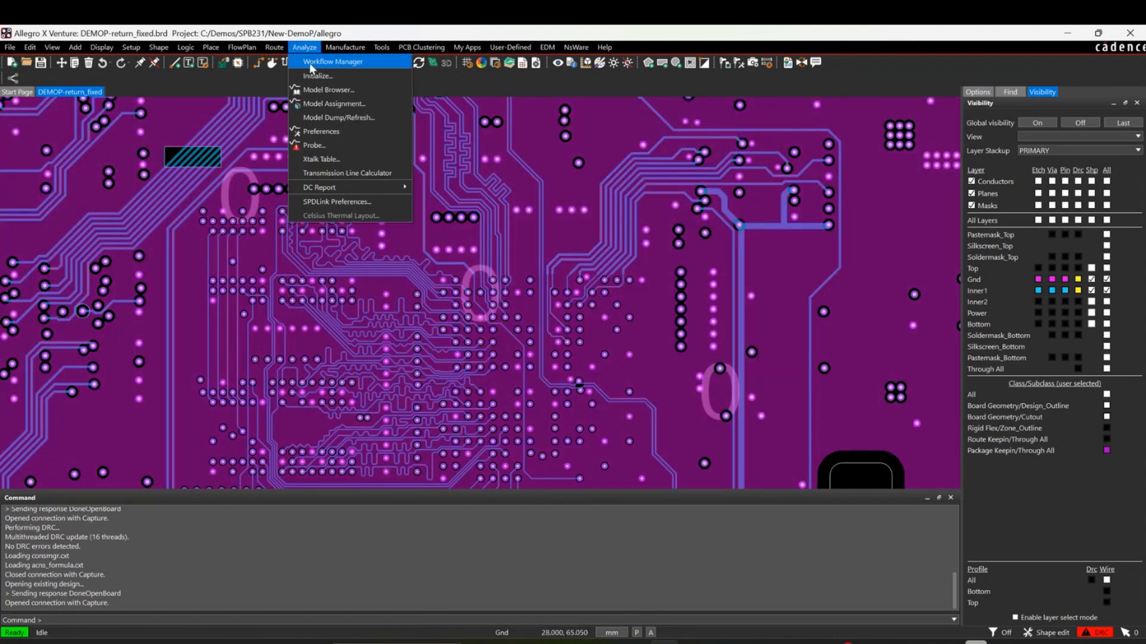
{"action": "left_click", "coordinate": [333, 61]}
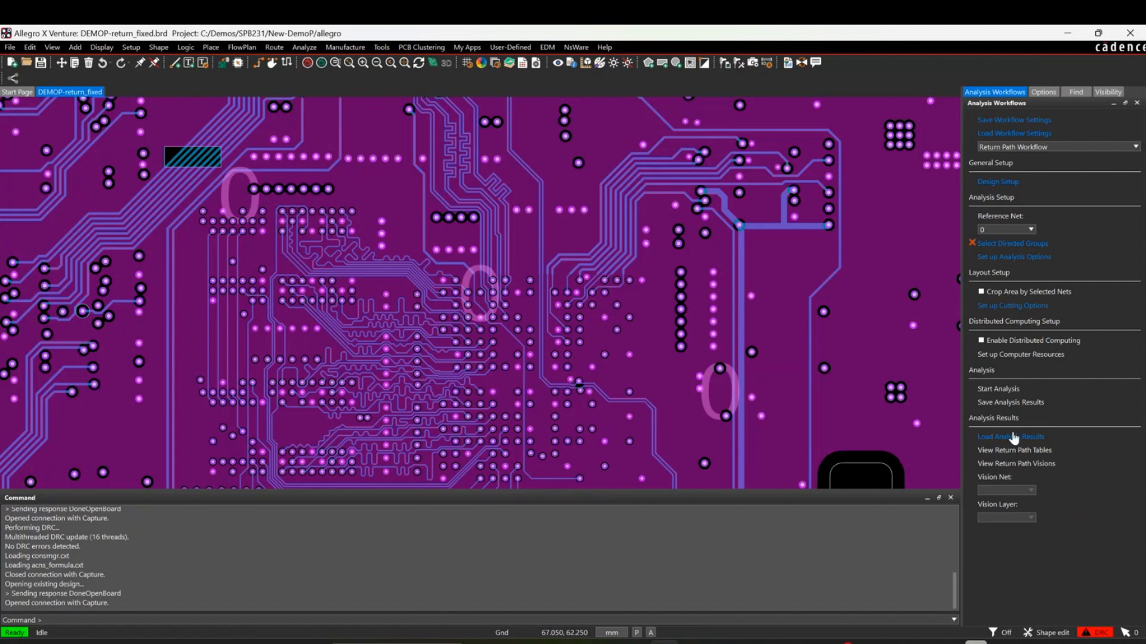
{"action": "left_click", "coordinate": [1010, 436]}
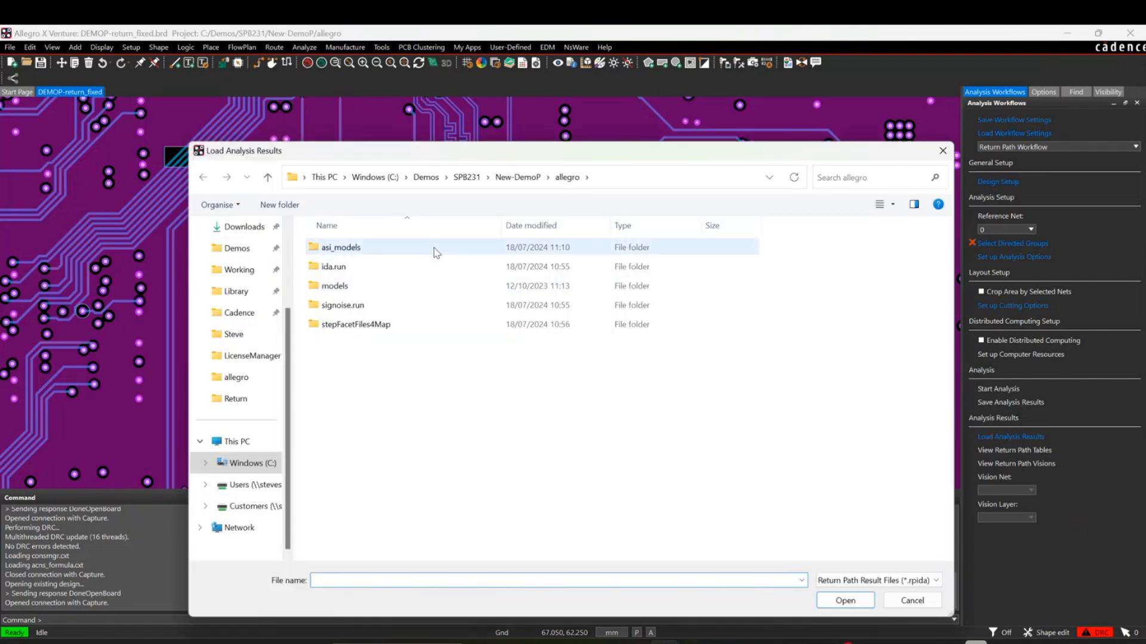
{"action": "left_click", "coordinate": [467, 177]}
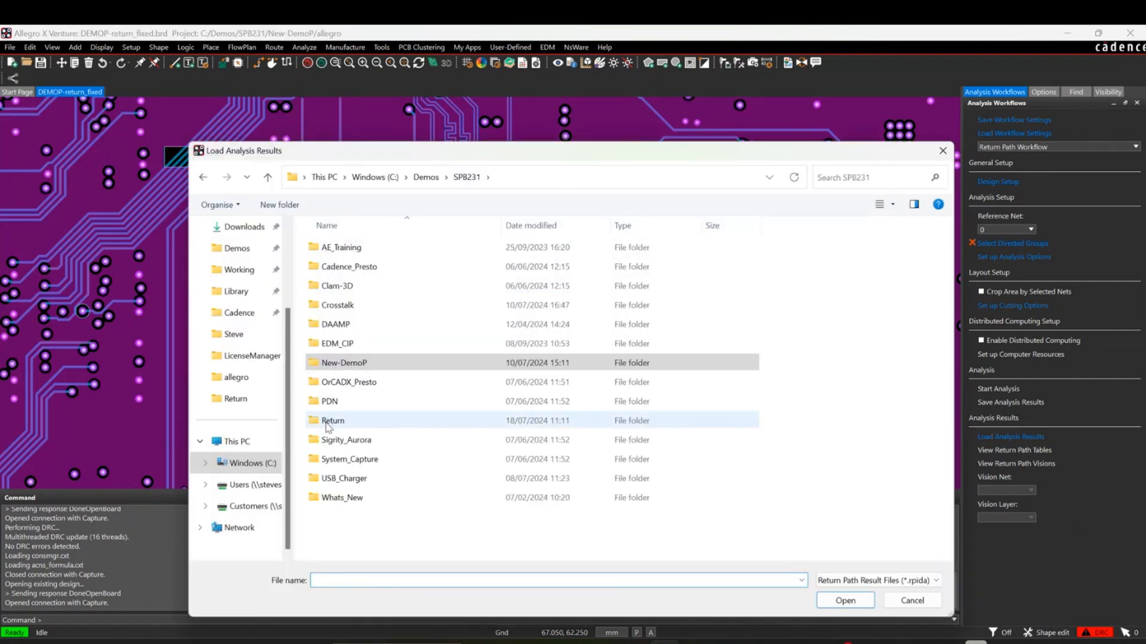
{"action": "double_click", "coordinate": [333, 421]}
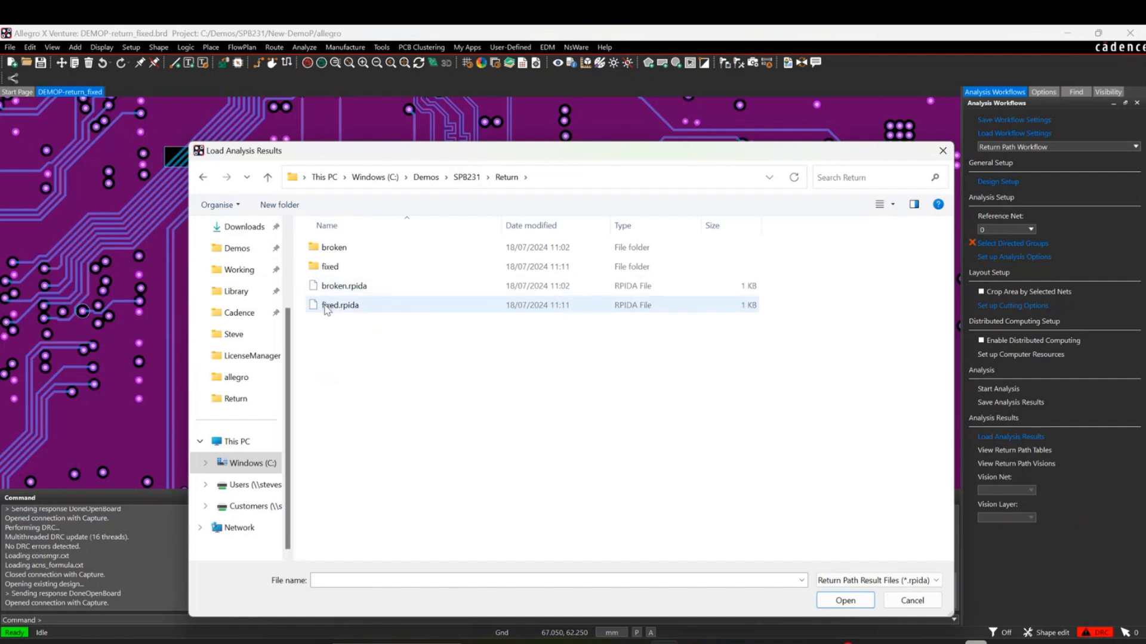
{"action": "left_click", "coordinate": [843, 600]}
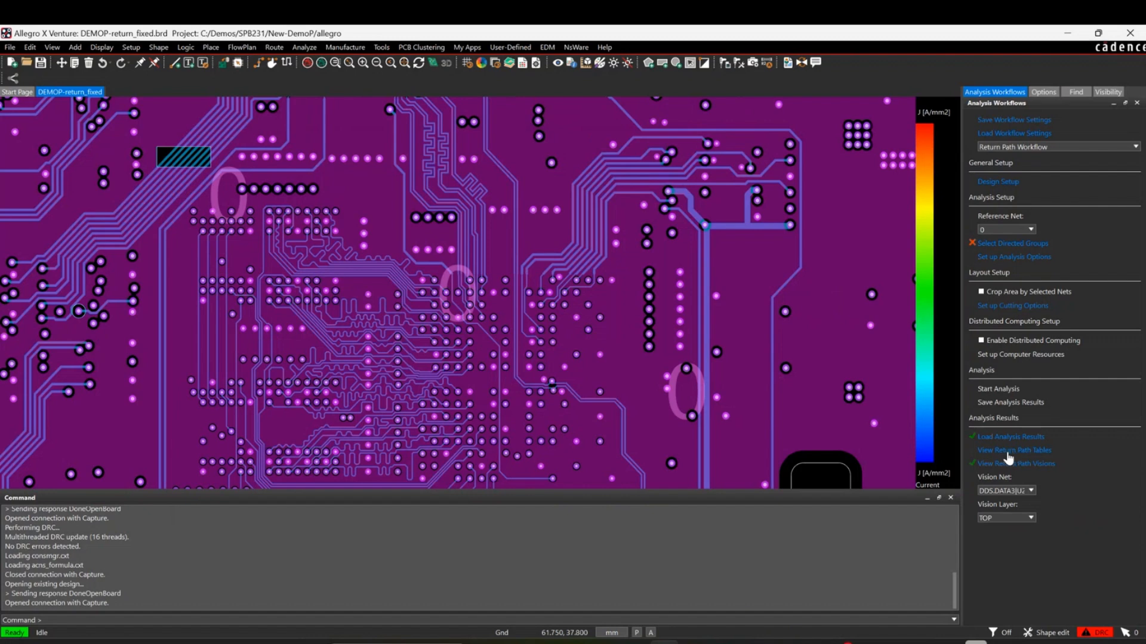
Show the fixed board's quality factor table and its current vision on the GND layer
{"action": "left_click", "coordinate": [1013, 450]}
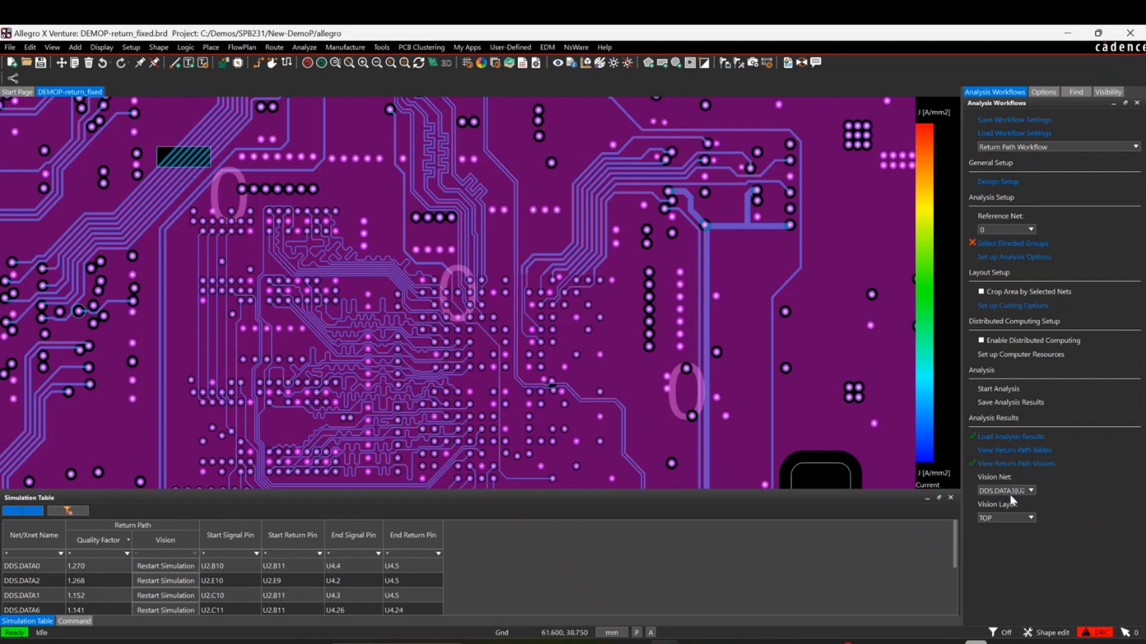
{"action": "left_click", "coordinate": [1029, 516]}
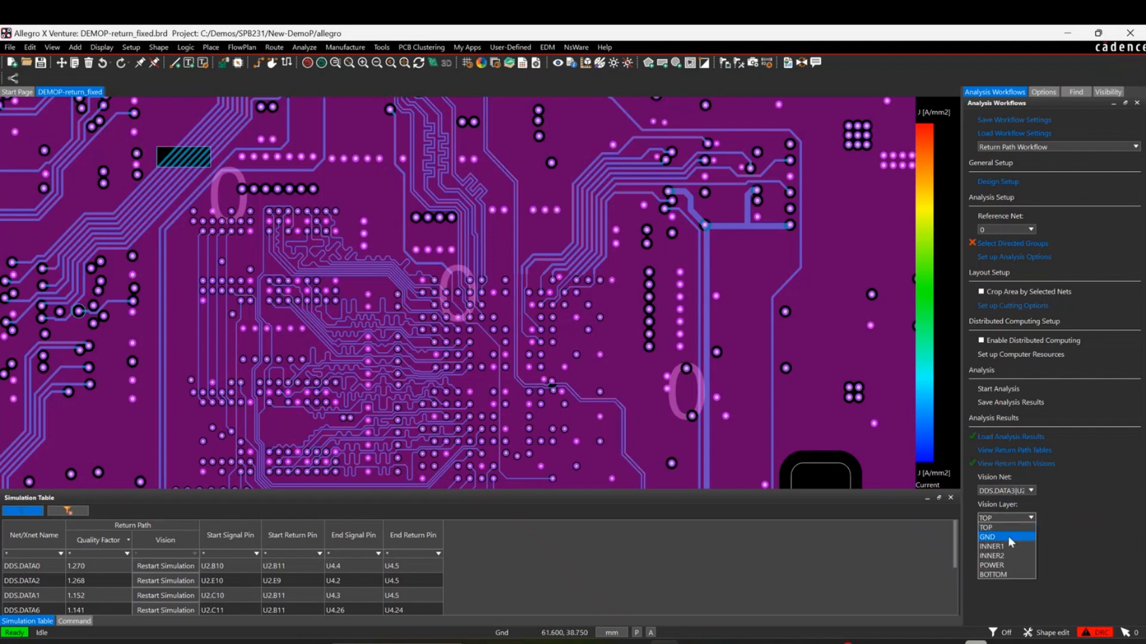
{"action": "left_click", "coordinate": [987, 537]}
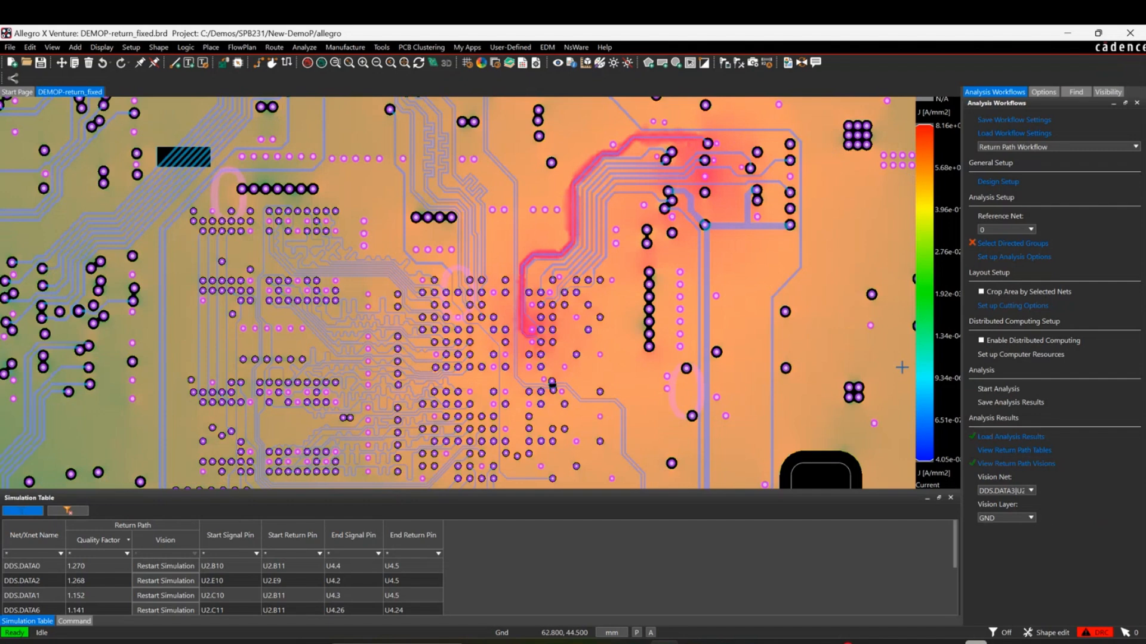